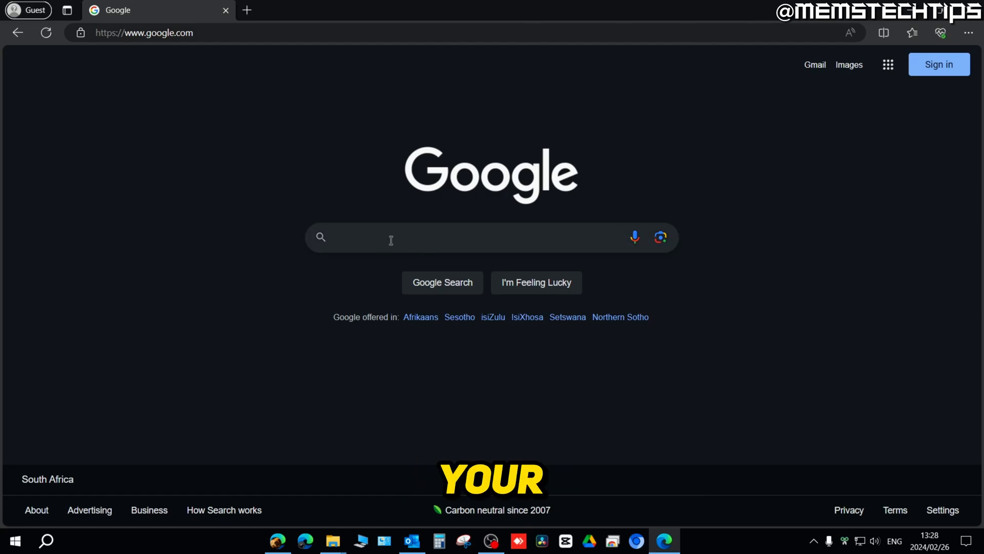
# - Search Google for 'microsoft account' and open the account.microsoft.com sign-in form
pyautogui.click(390, 237)
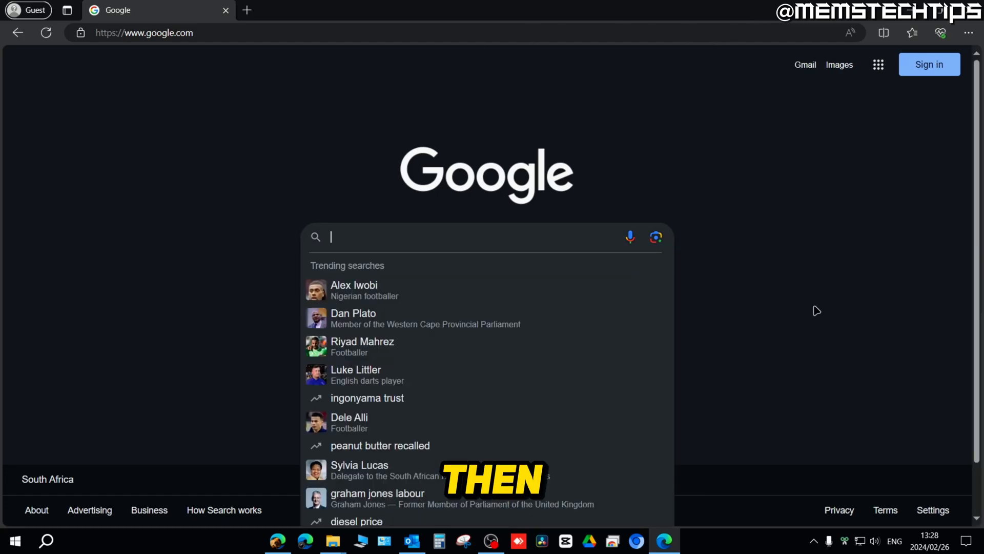
pyautogui.write('microsoft ac')
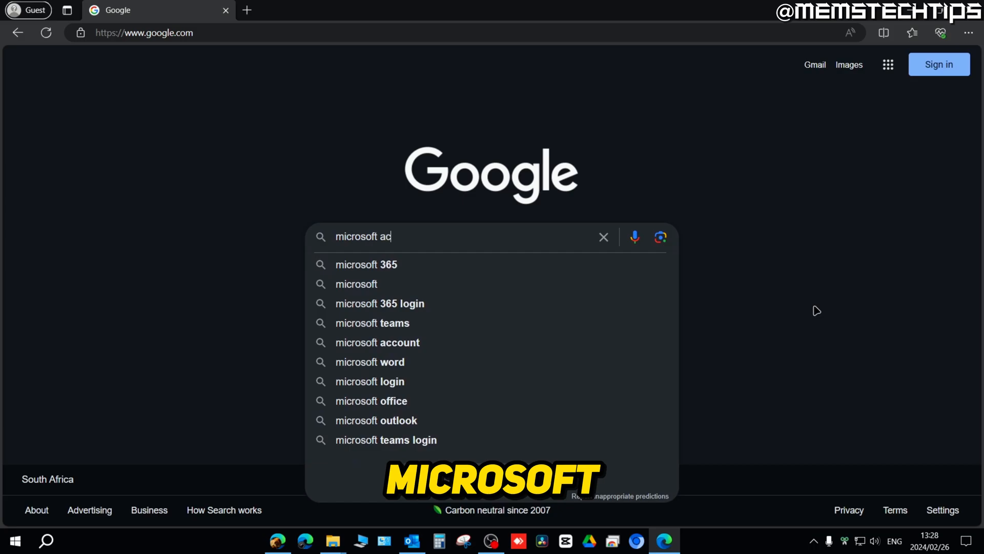
pyautogui.click(377, 342)
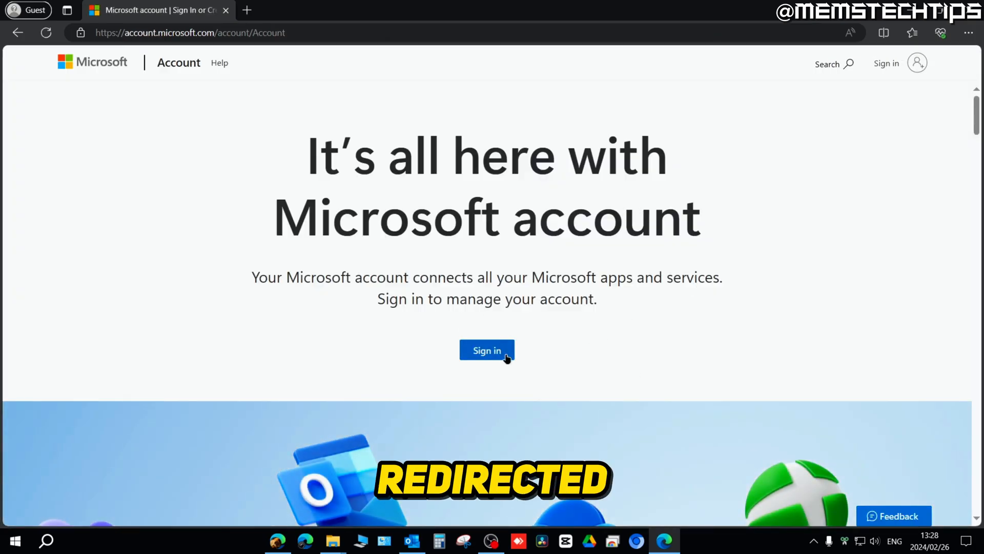
pyautogui.click(487, 350)
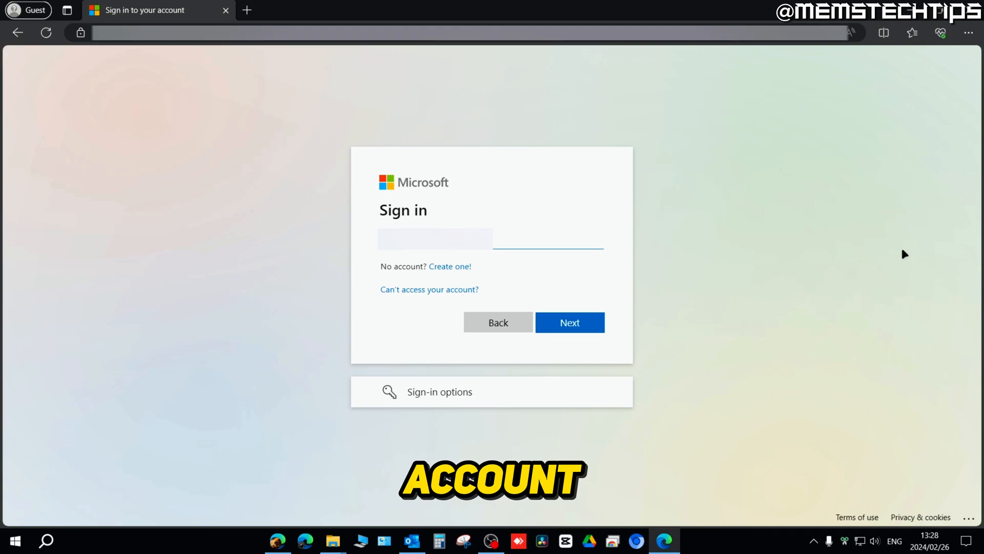
# - Sign in with the account's .net email address and its password
pyautogui.write('.net')
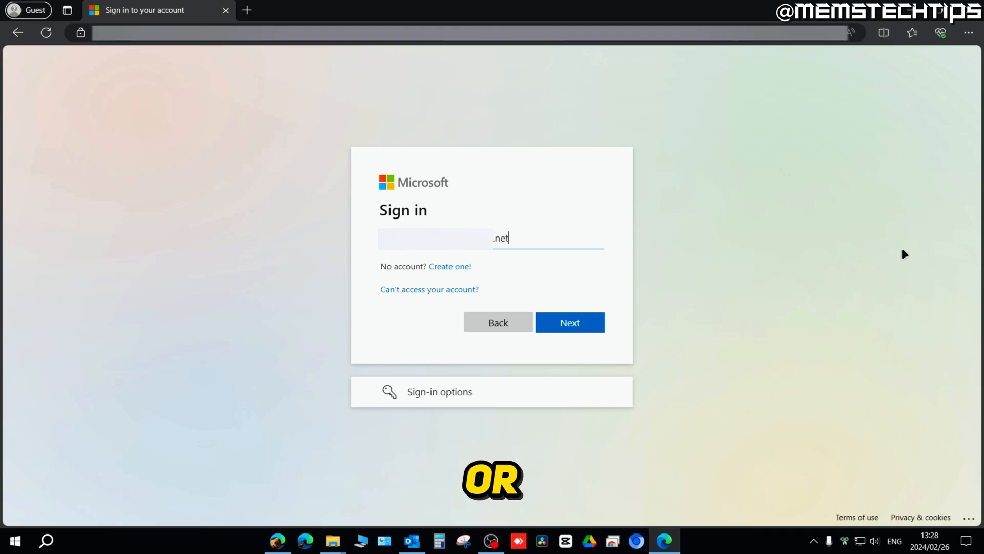
pyautogui.click(569, 322)
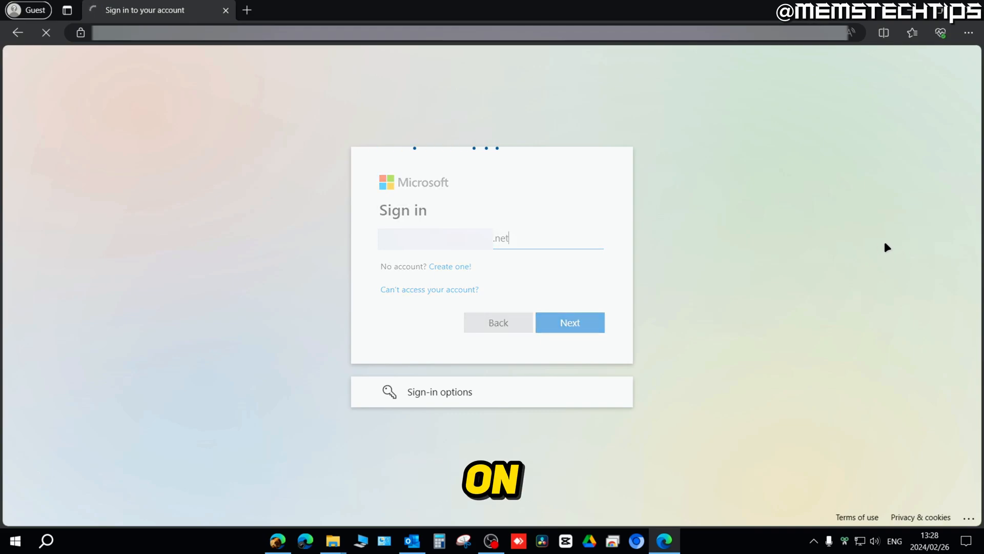
pyautogui.click(569, 322)
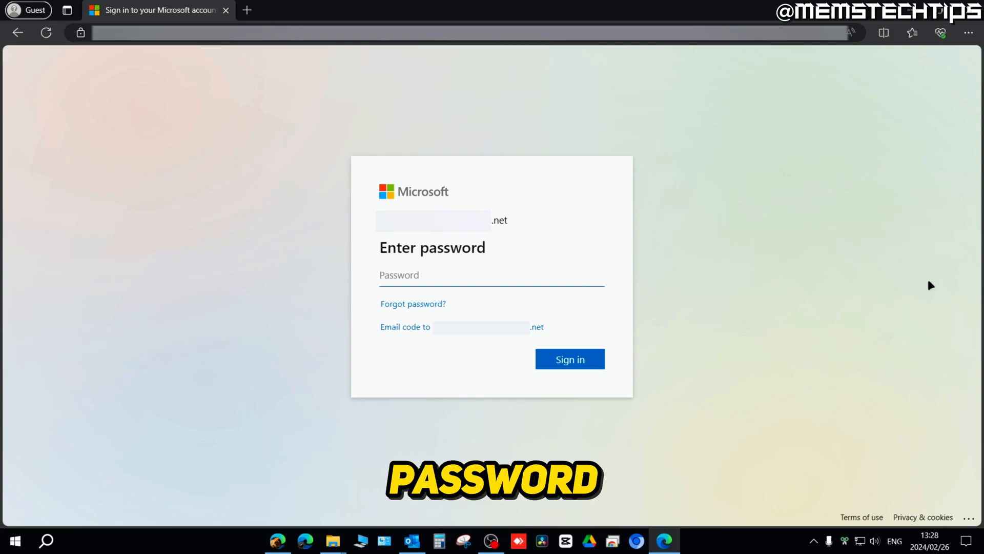
pyautogui.write('password')
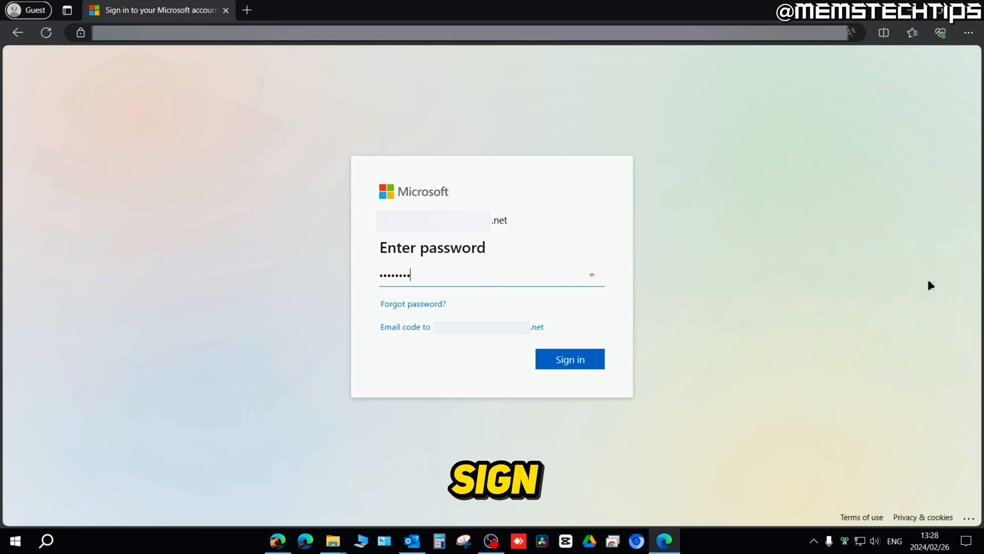
pyautogui.click(569, 358)
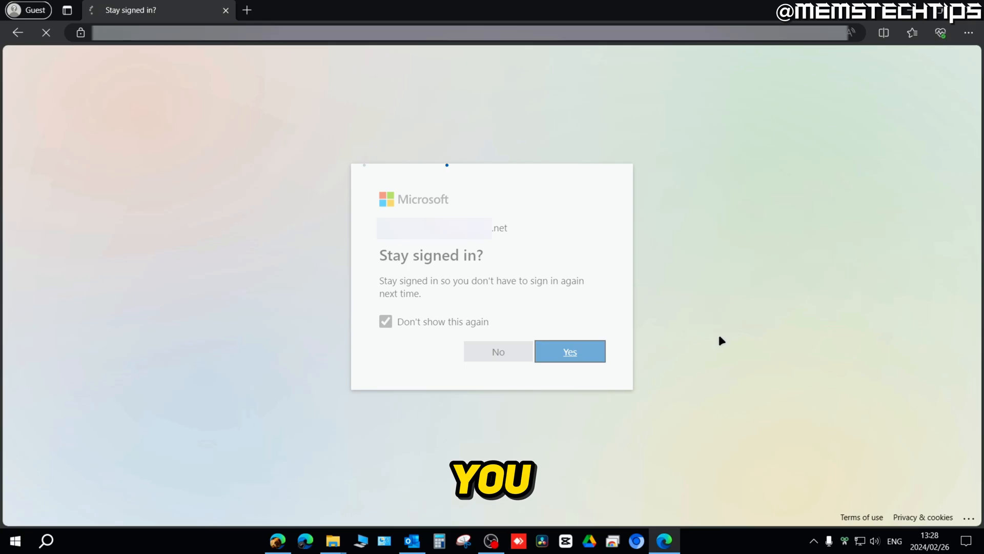
# - Answer Yes to 'Stay signed in?' to load the account Home page
pyautogui.click(568, 350)
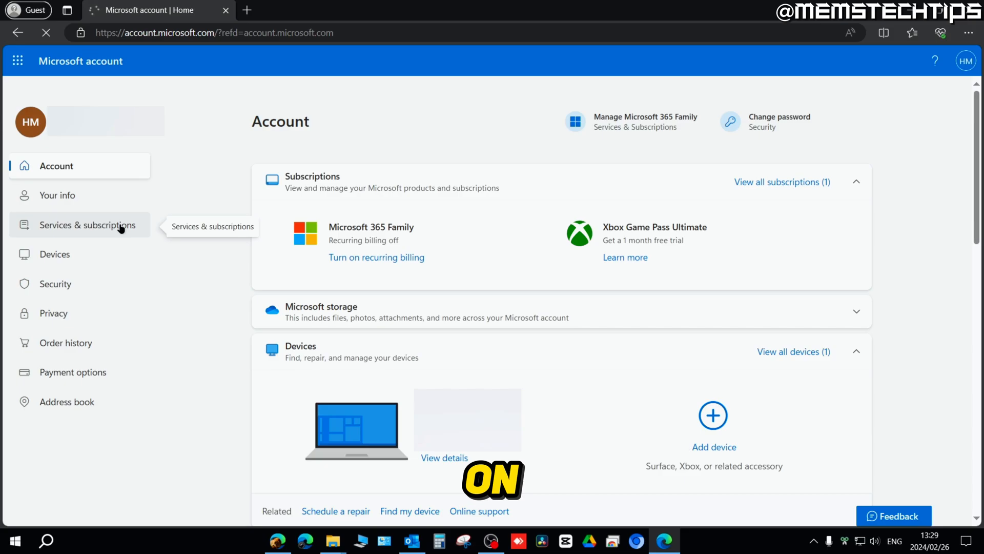
# - On Services & subscriptions, highlight the Microsoft 365 Family expiry date, February 25, 2025
pyautogui.click(87, 224)
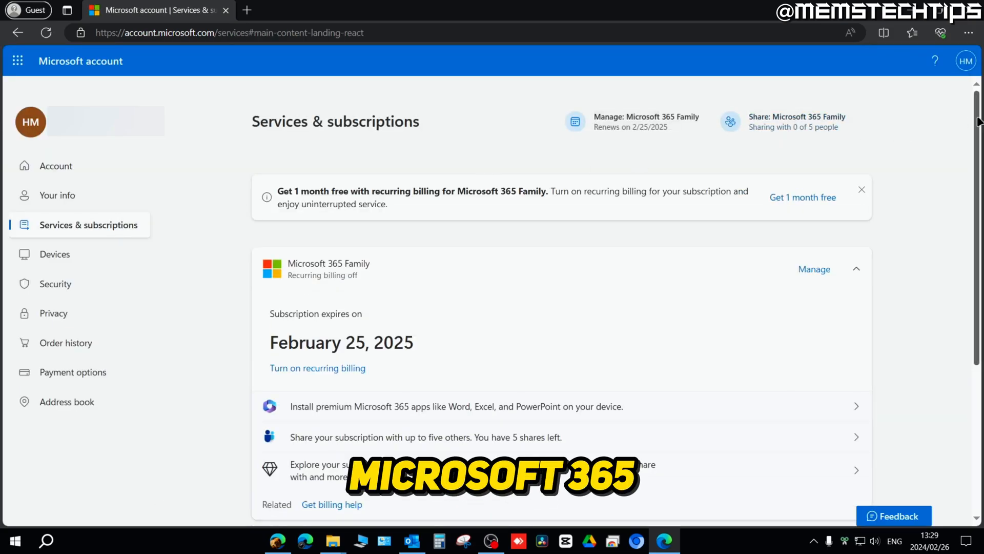
pyautogui.scroll(-3)
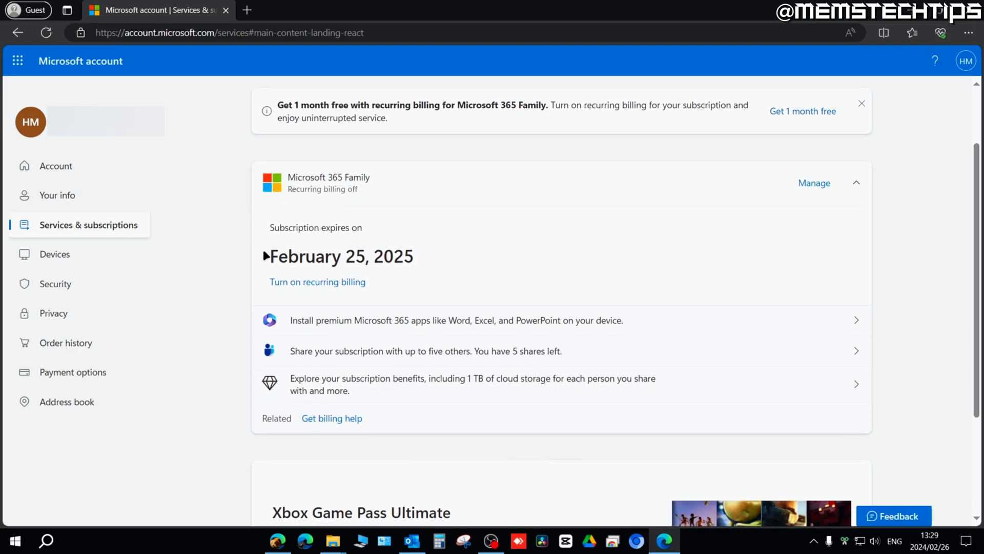
pyautogui.doubleClick(316, 227)
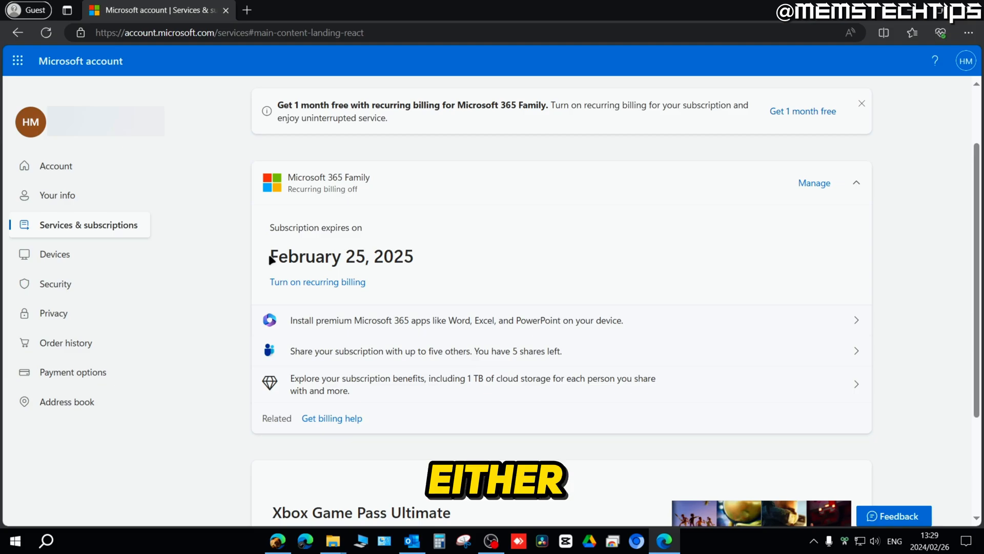
pyautogui.doubleClick(341, 256)
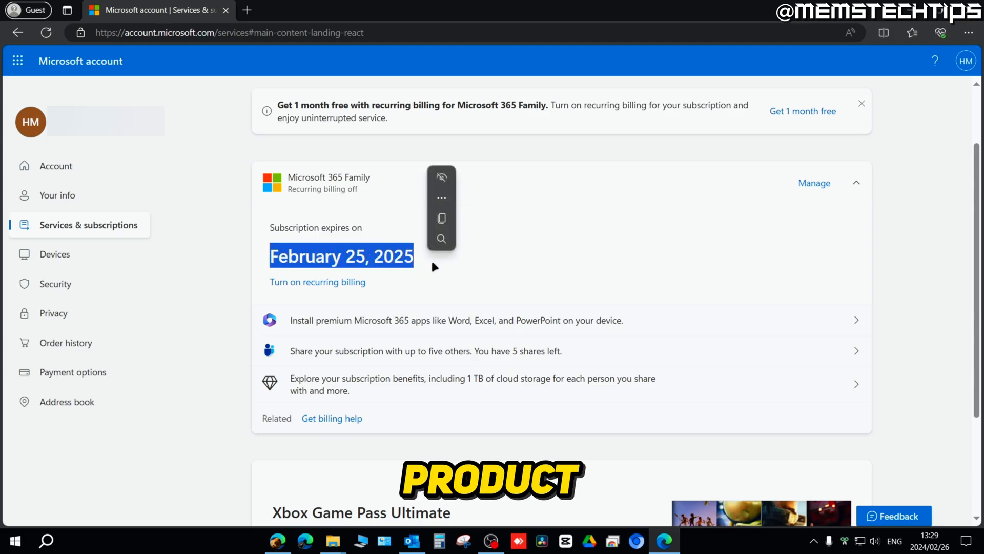